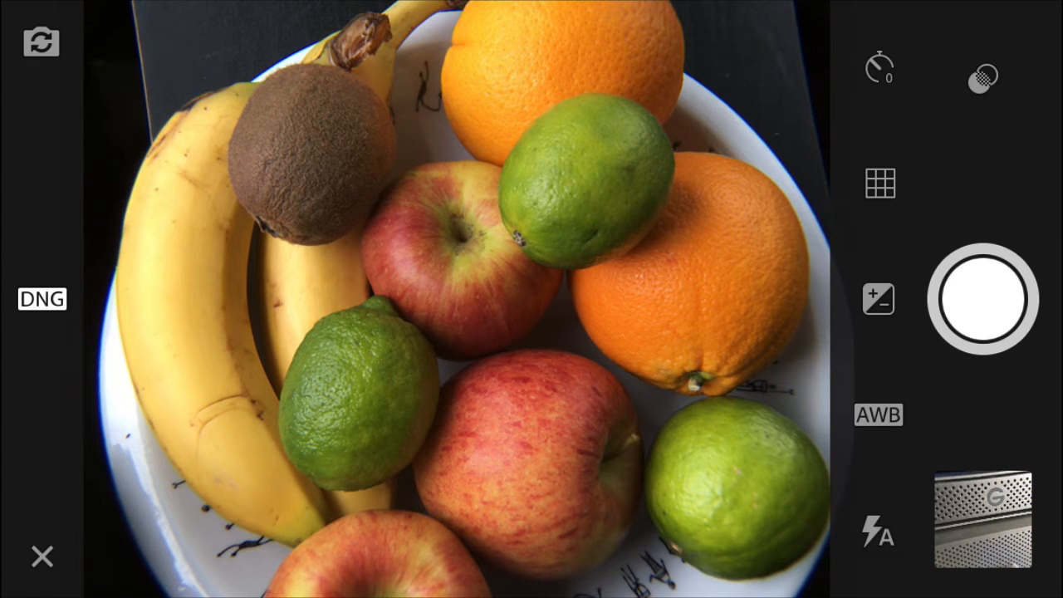
# Capture the fruit bowl as a DNG photo, switch the format to JPG and capture it again
pyautogui.click(981, 299)
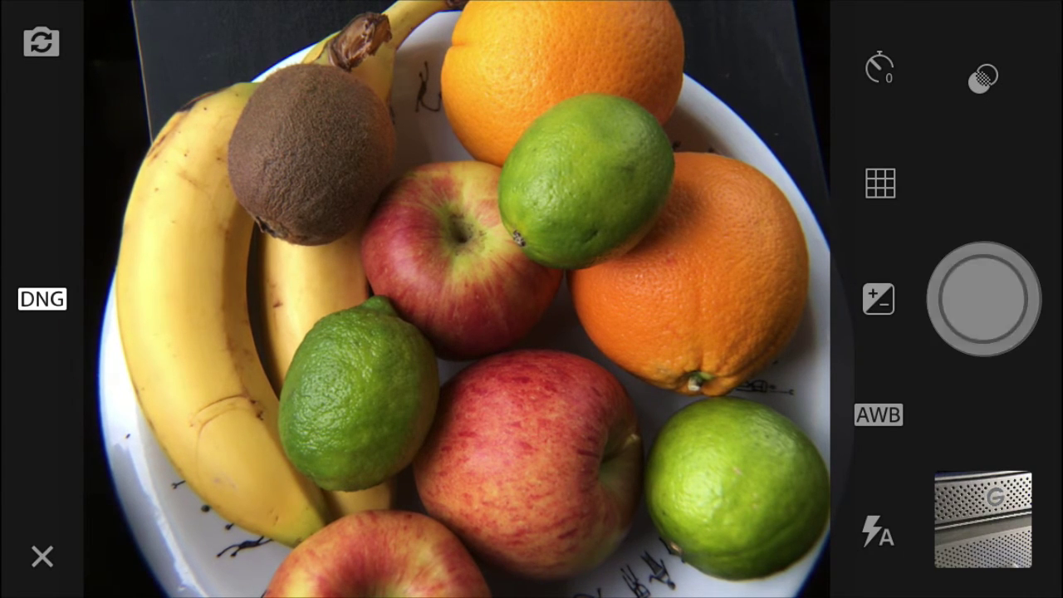
pyautogui.click(983, 299)
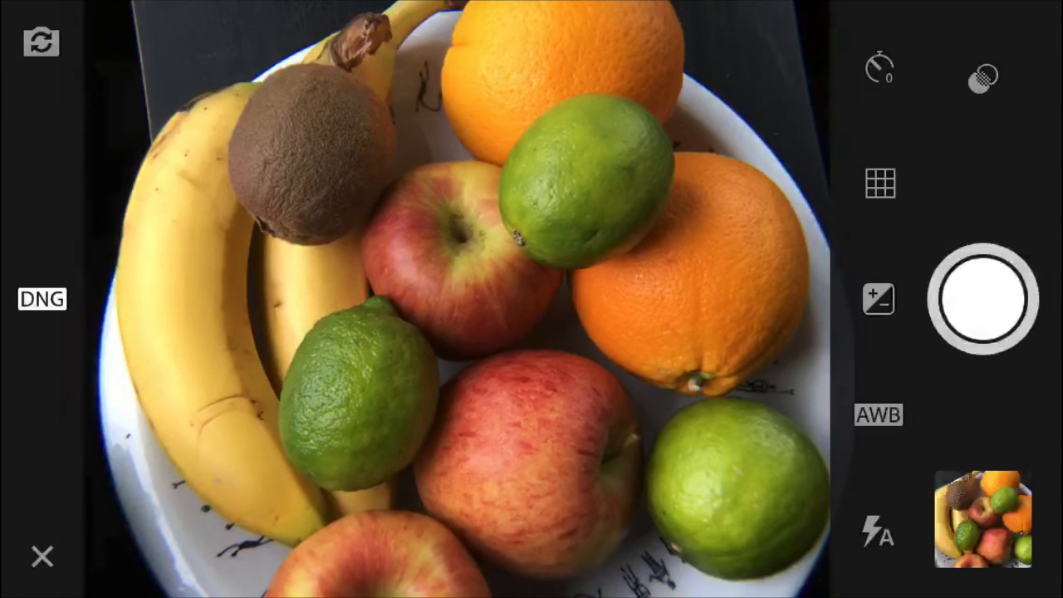
pyautogui.click(41, 299)
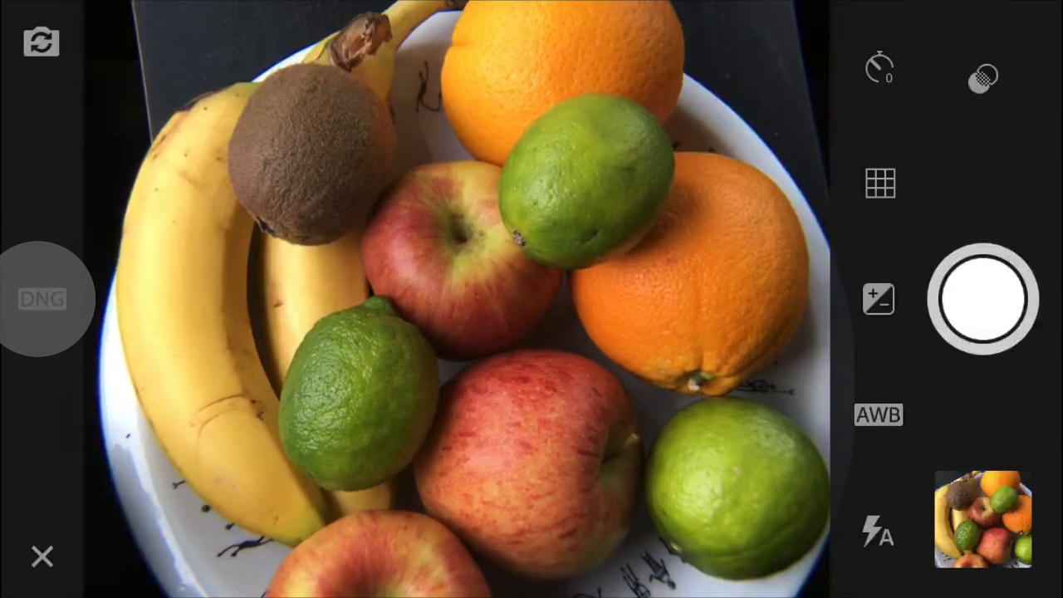
pyautogui.click(41, 299)
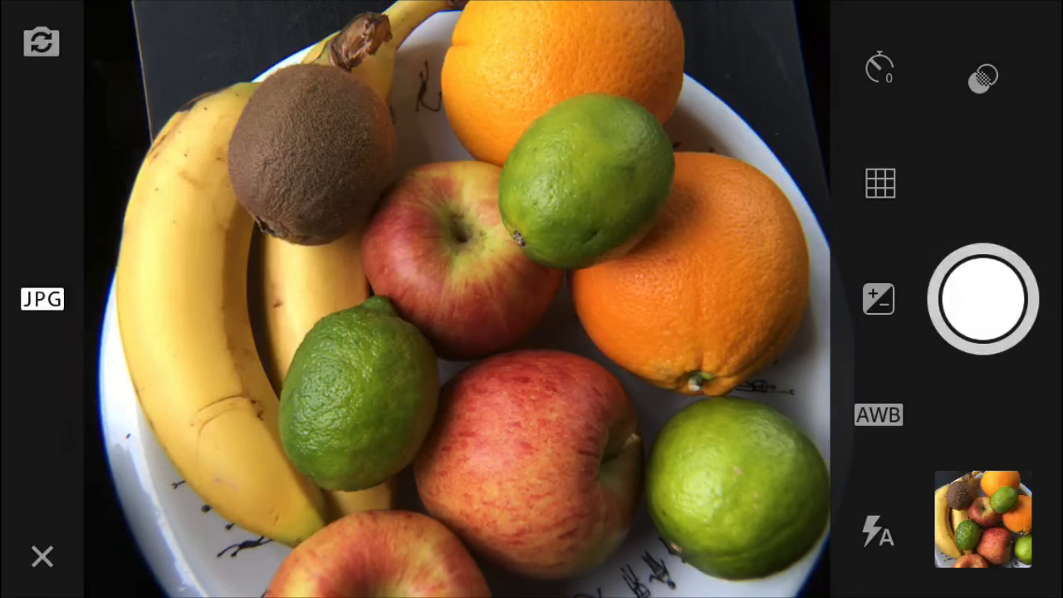
pyautogui.click(983, 299)
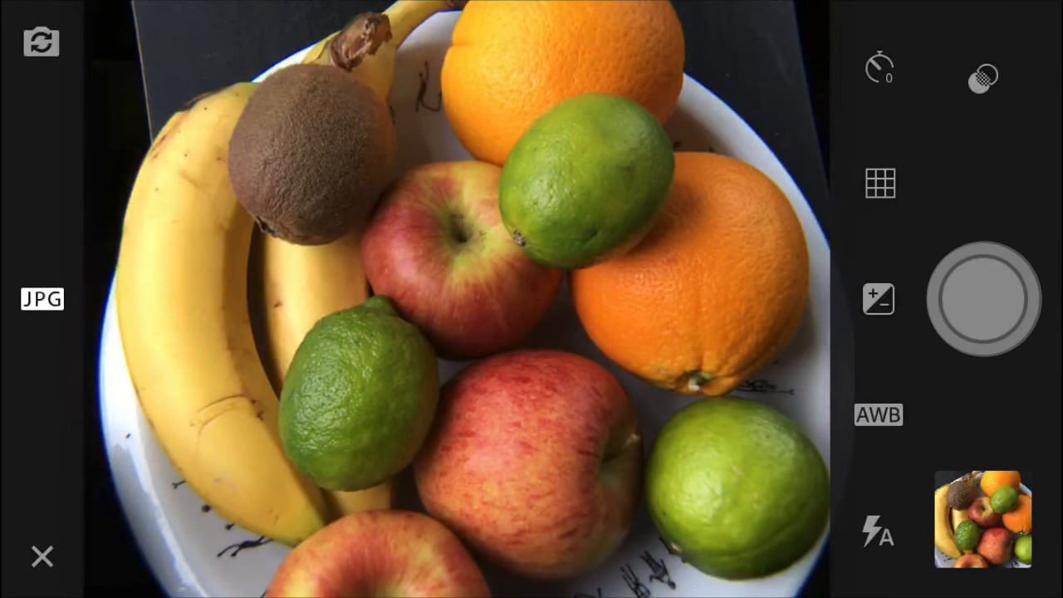
pyautogui.click(980, 299)
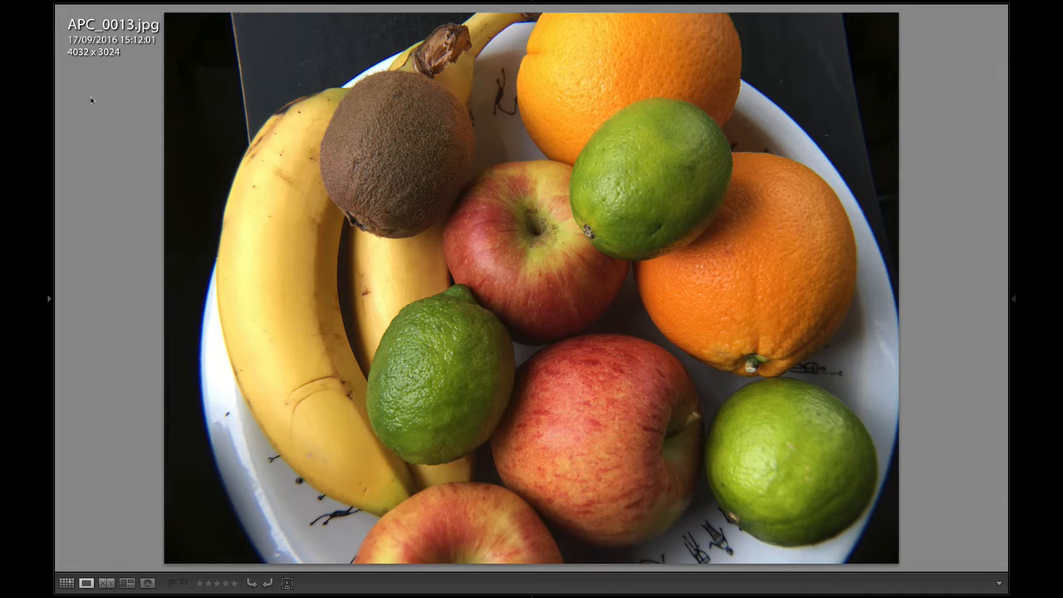
# Move from the JPG to the DNG capture APC_0012.dng so it is the photo being developed
pyautogui.press('Left')
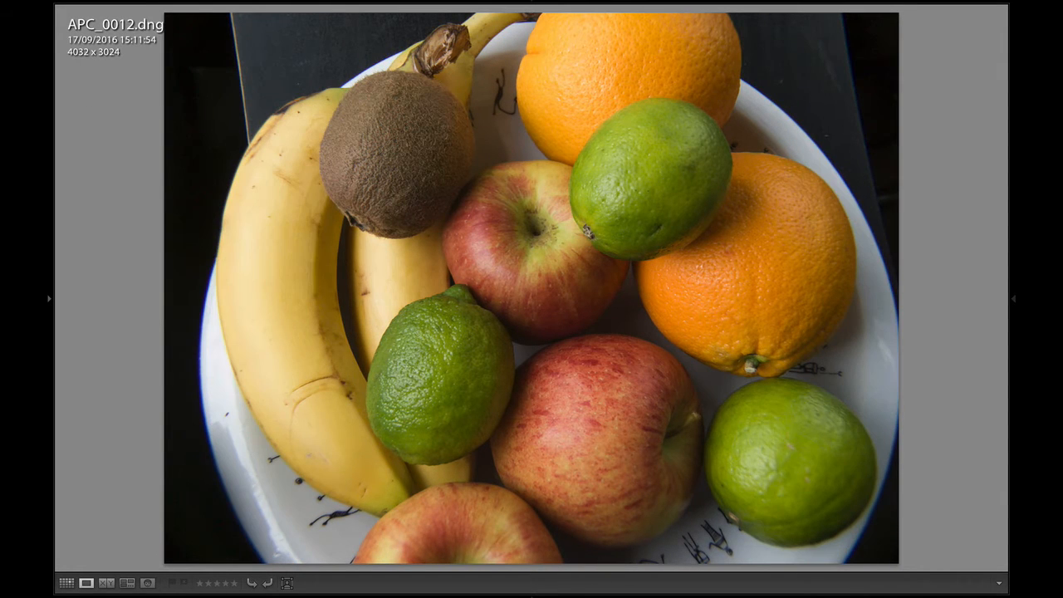
pyautogui.press('Right')
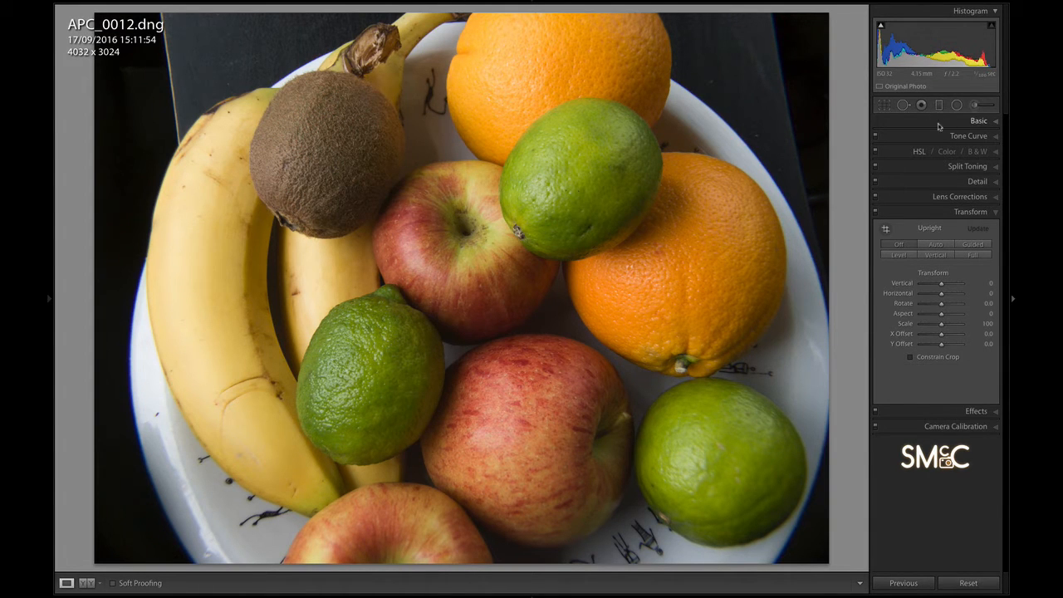
# In Detail, apply luminance noise reduction 16 with adjusted smoothness and stronger colour noise reduction
pyautogui.click(976, 181)
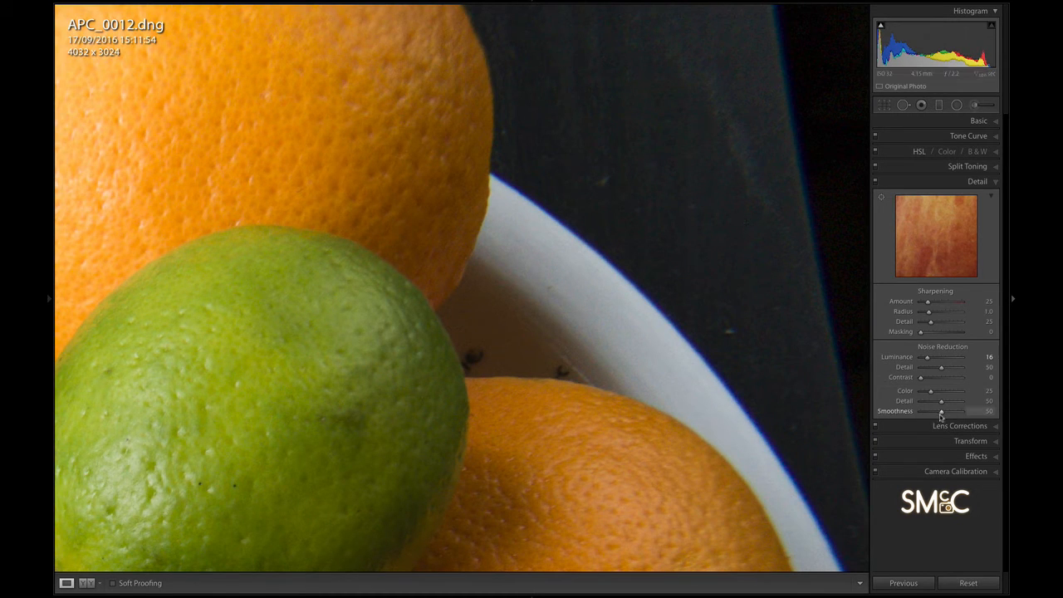
pyautogui.moveTo(940, 411); pyautogui.dragTo(927, 487)
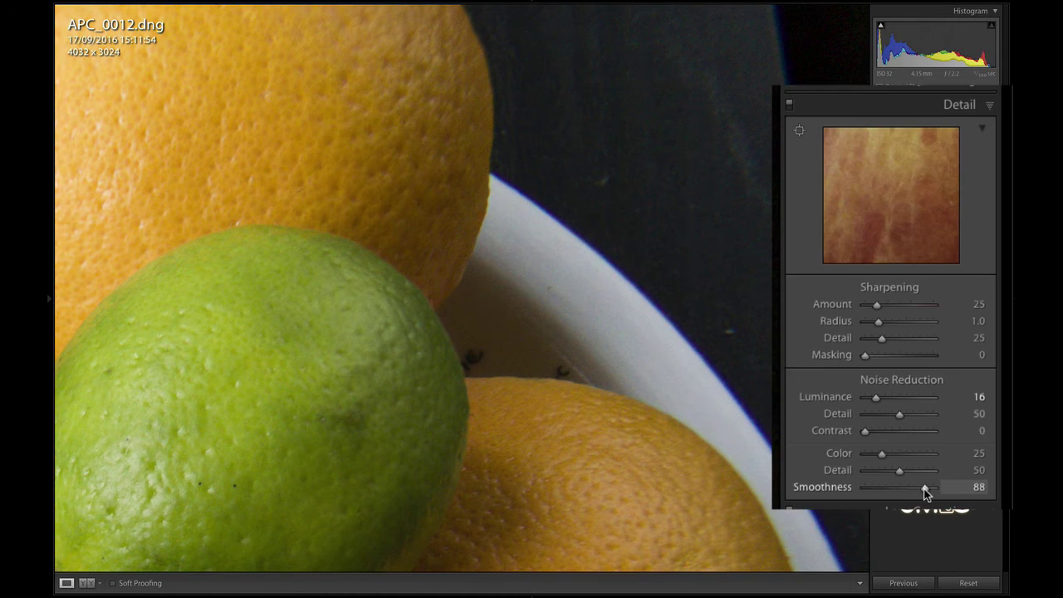
pyautogui.moveTo(881, 452); pyautogui.dragTo(896, 451)
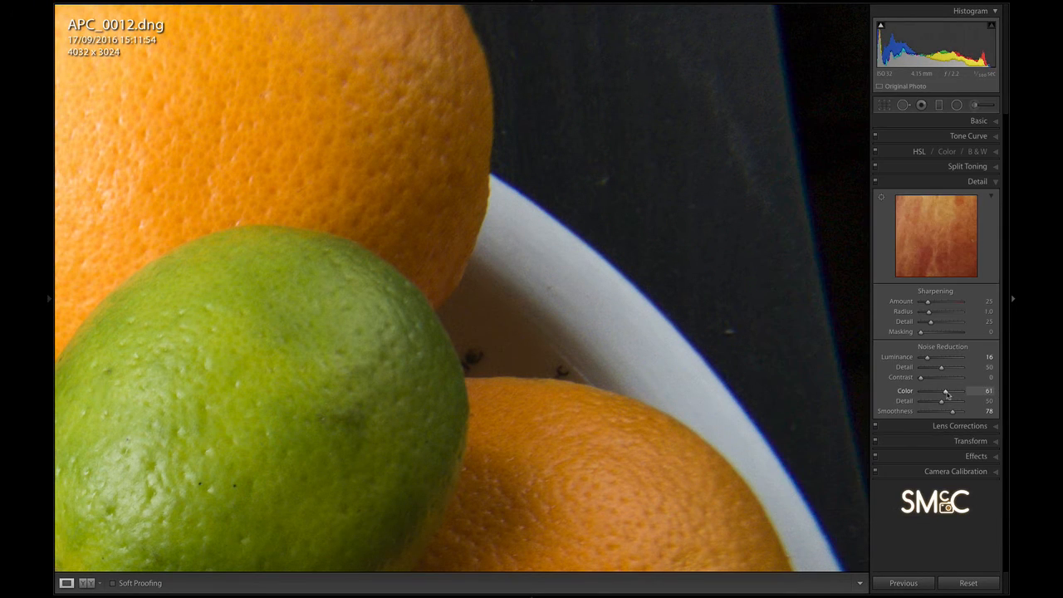
pyautogui.moveTo(948, 391); pyautogui.dragTo(943, 390)
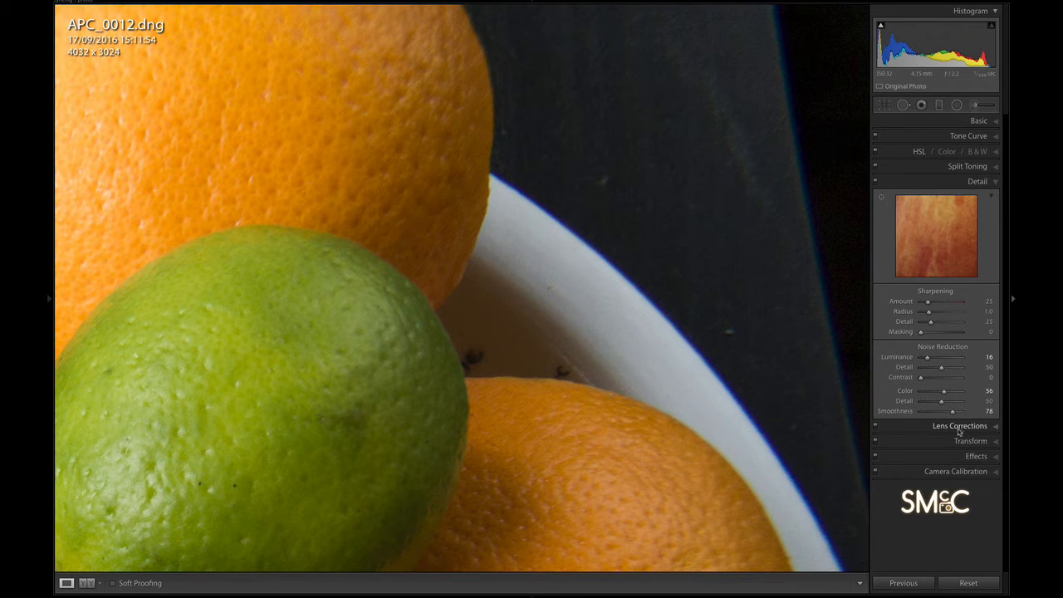
# In manual Lens Corrections, sample a defringe colour at the lime's edge with the eyedropper
pyautogui.click(960, 425)
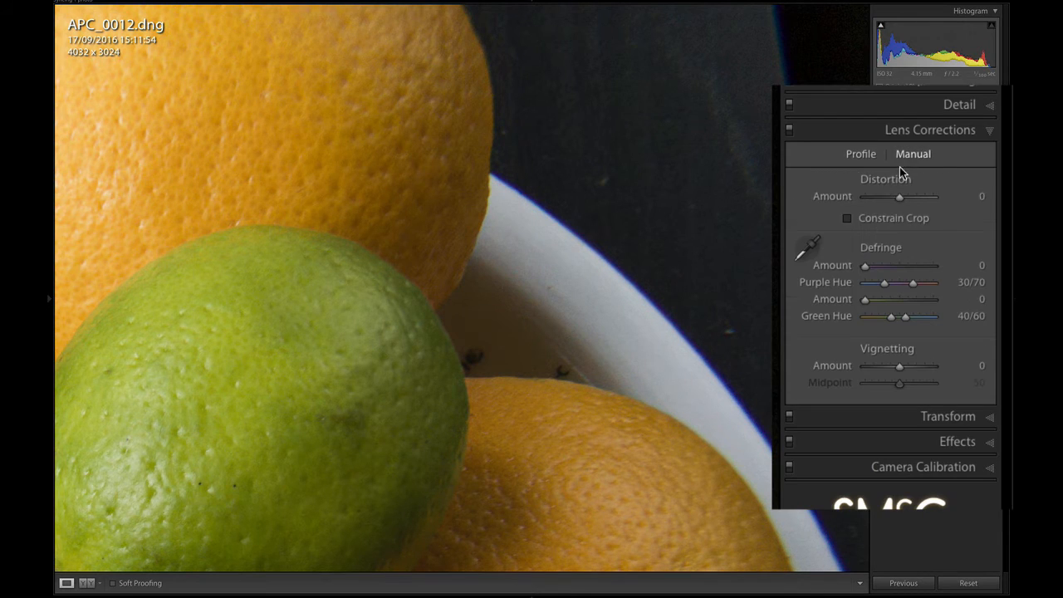
pyautogui.click(803, 249)
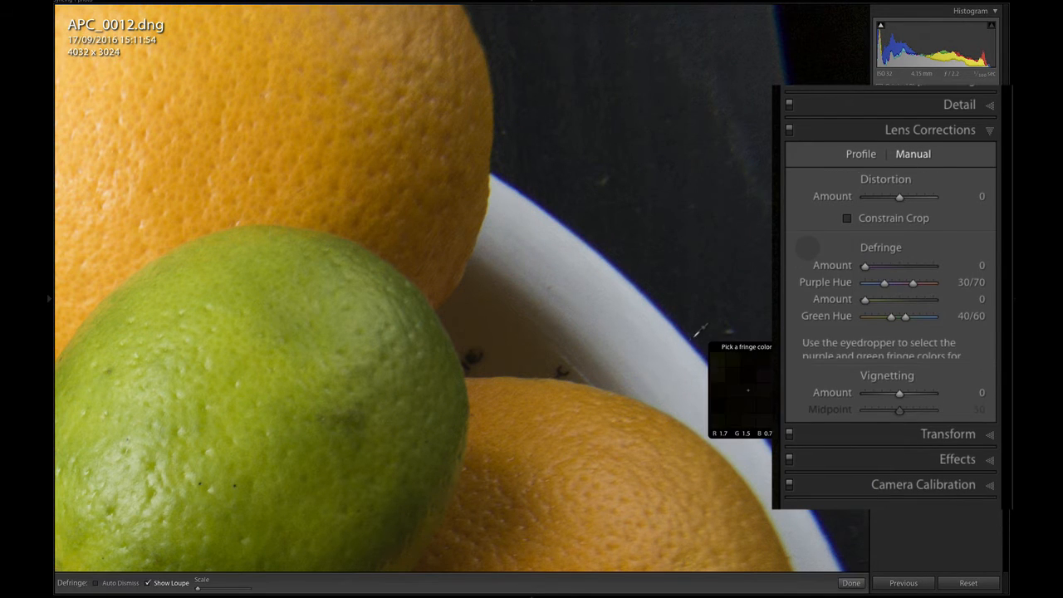
pyautogui.click(694, 348)
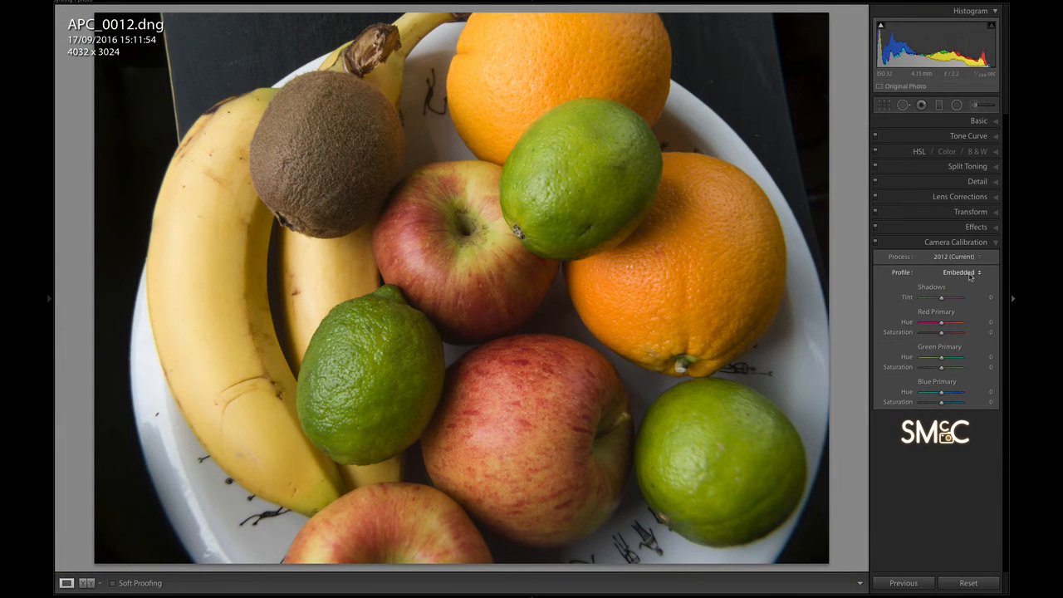
# In Basic Presence, raise clarity to +4, vibrance to +21 and give saturation a small boost
pyautogui.click(959, 272)
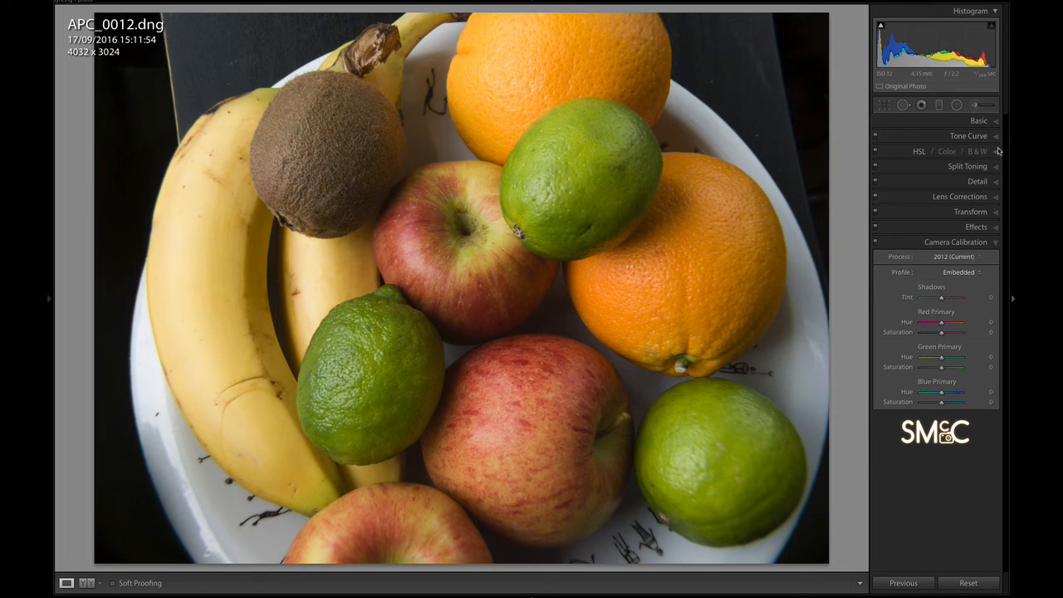
pyautogui.click(978, 119)
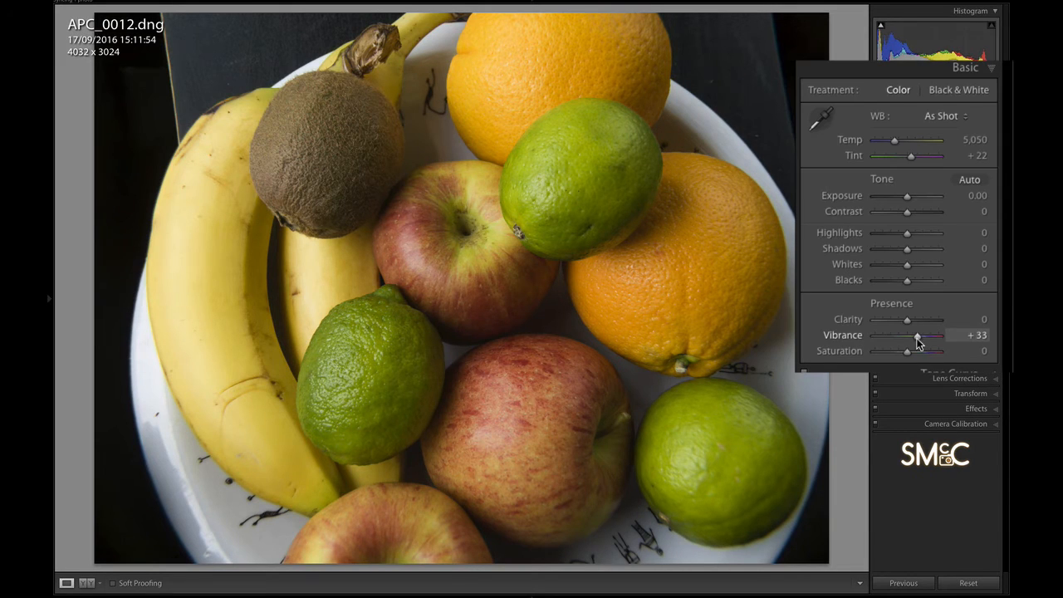
pyautogui.moveTo(906, 350); pyautogui.dragTo(913, 351)
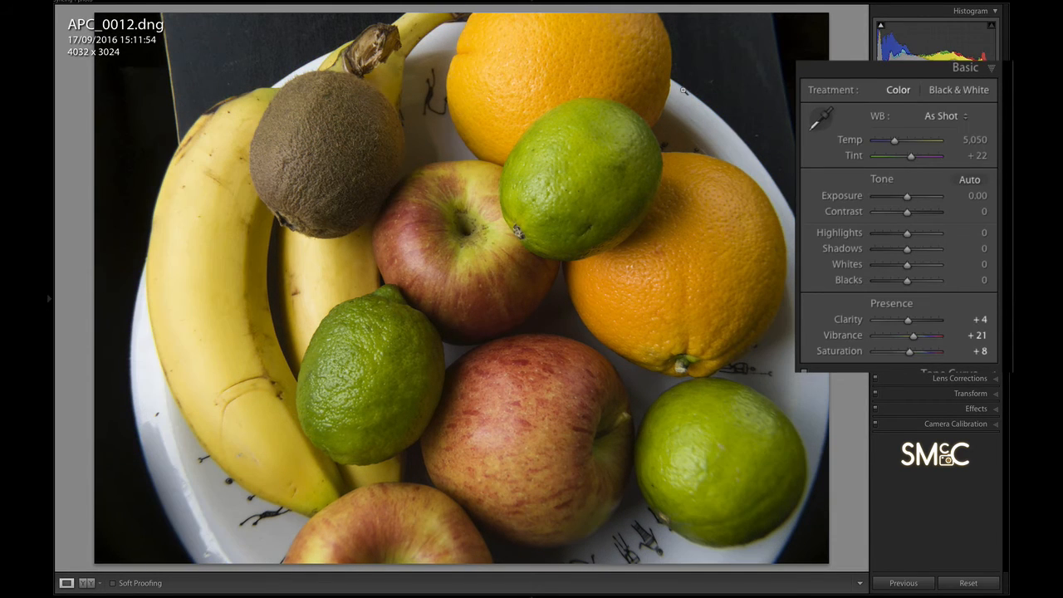
pyautogui.moveTo(890, 299)
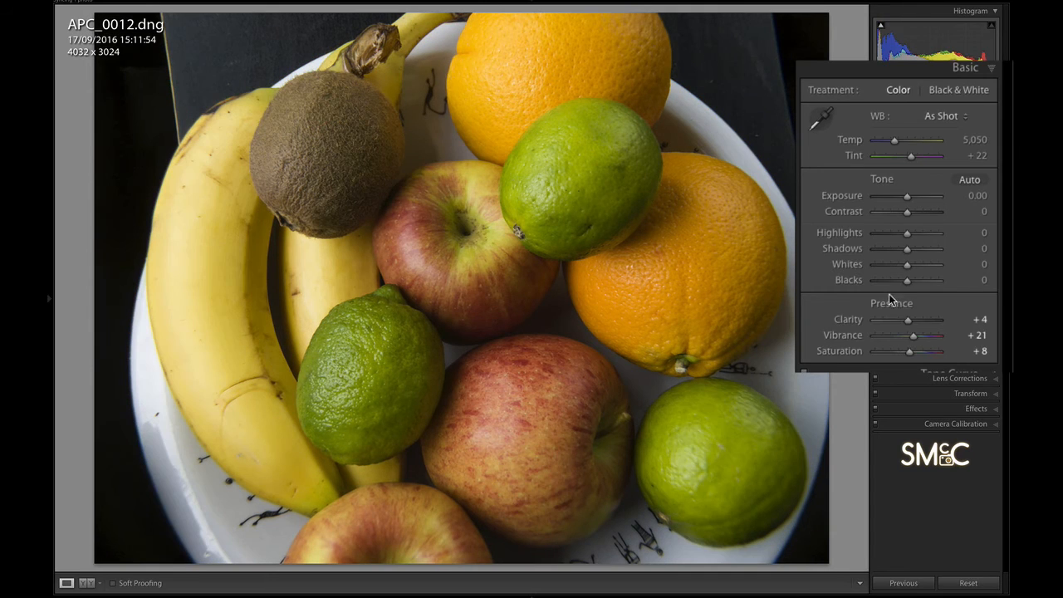
pyautogui.moveTo(903, 350); pyautogui.dragTo(916, 351)
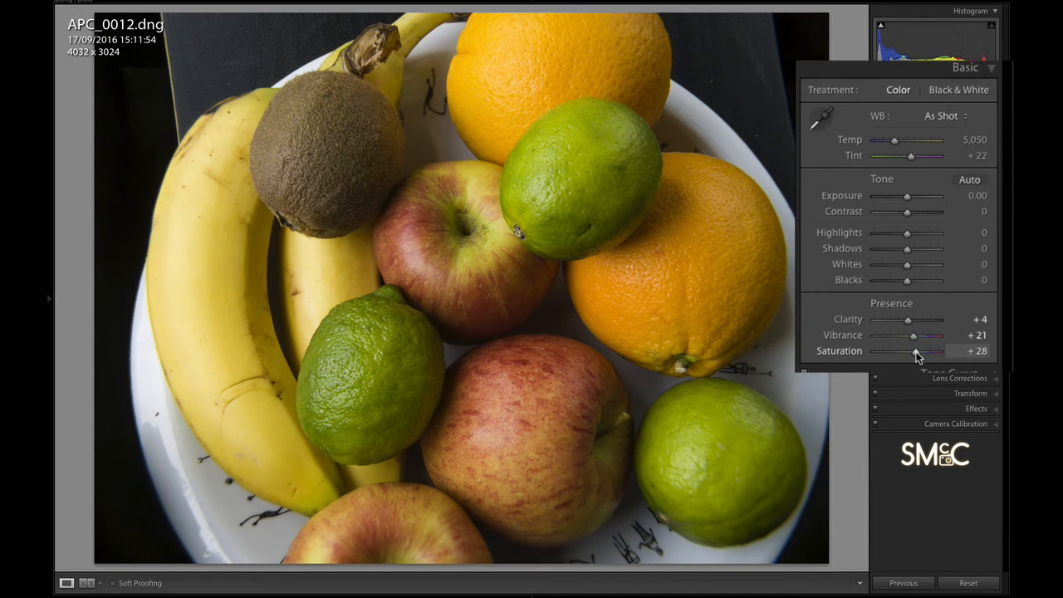
pyautogui.moveTo(914, 351); pyautogui.dragTo(926, 350)
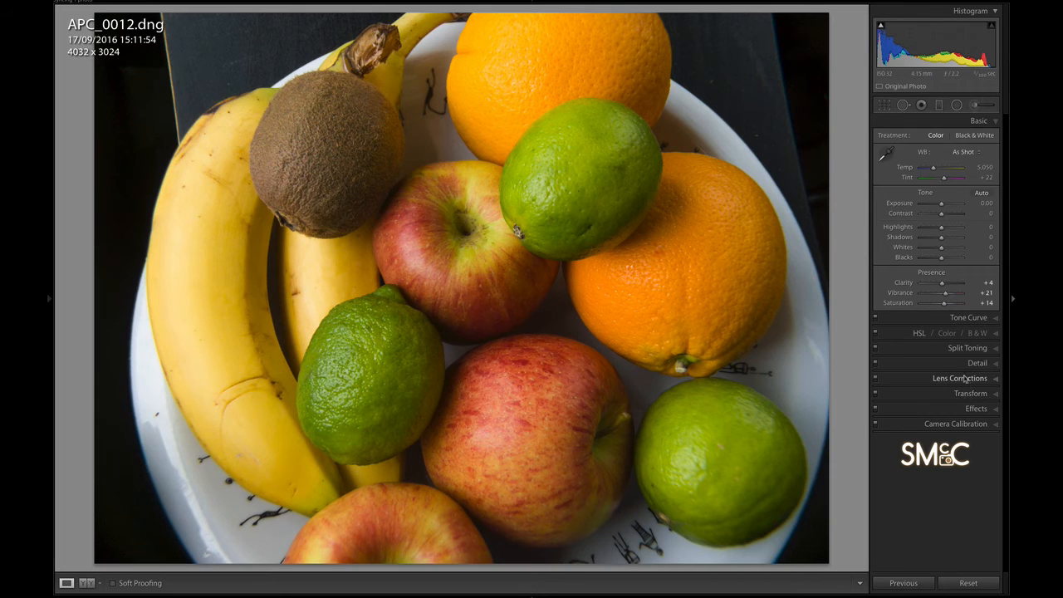
# Lower the white balance temperature to a custom cooler value, giving the photo a strong blue cast
pyautogui.click(965, 362)
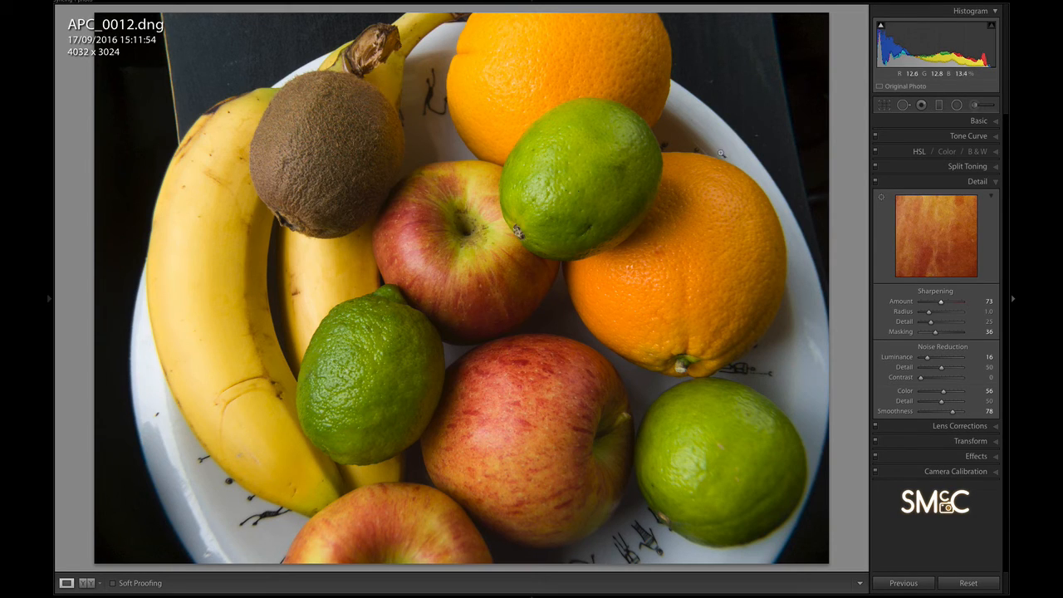
pyautogui.click(978, 120)
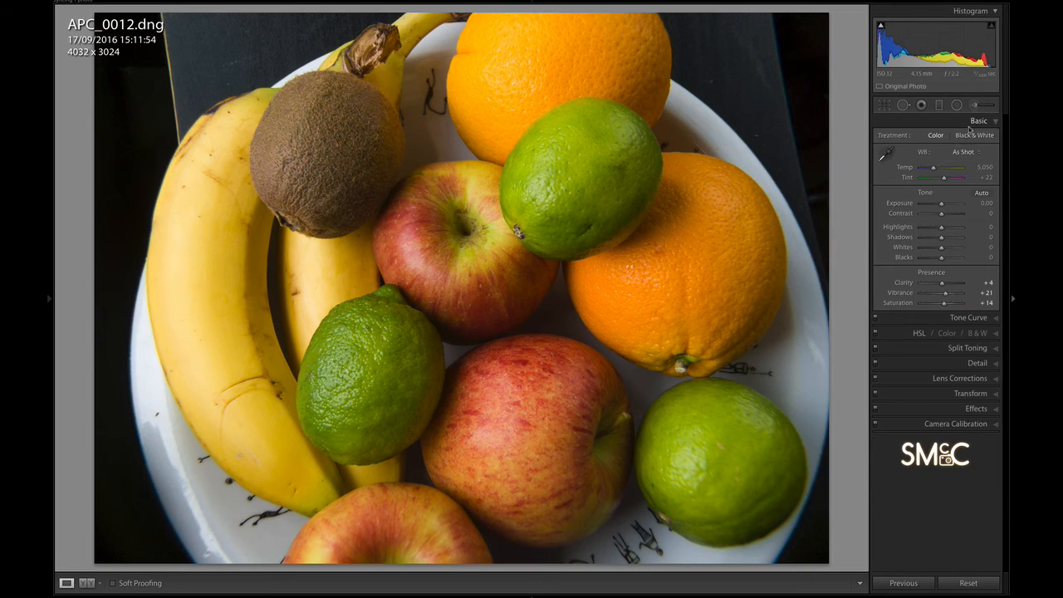
pyautogui.moveTo(943, 170); pyautogui.dragTo(893, 169)
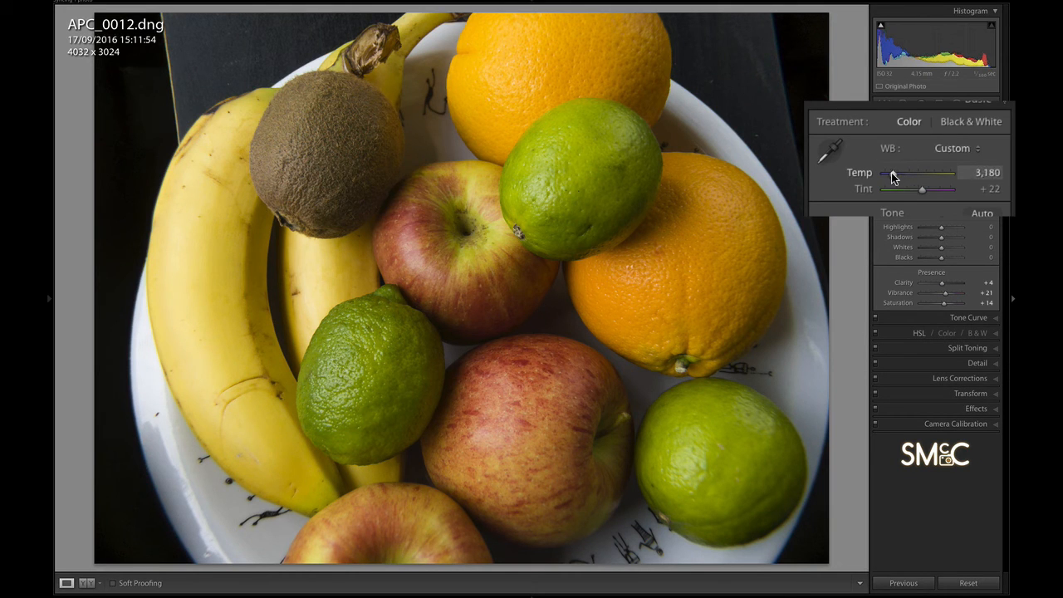
pyautogui.moveTo(893, 171); pyautogui.dragTo(890, 171)
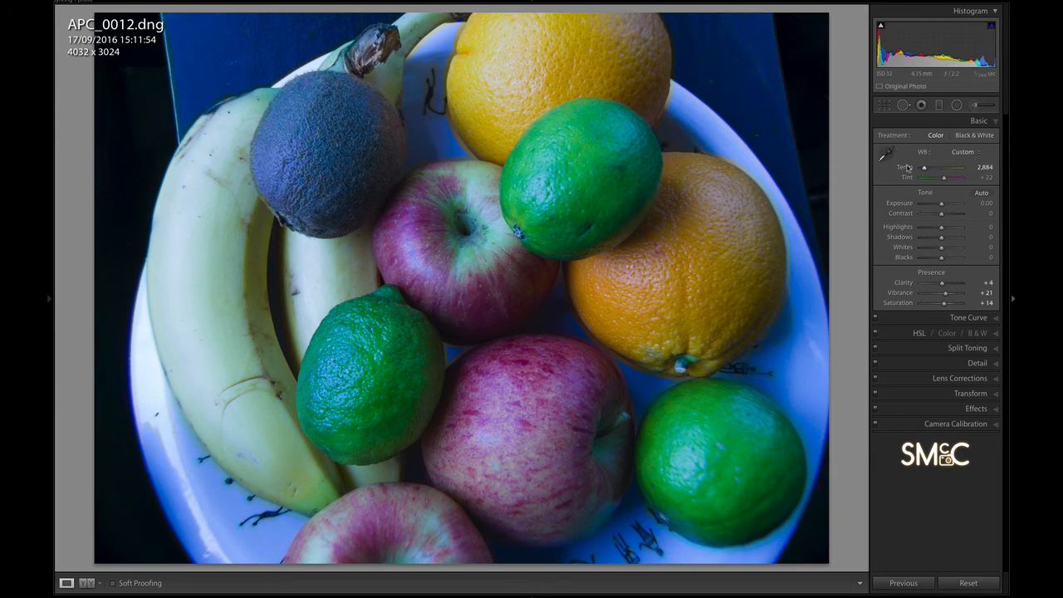
pyautogui.moveTo(923, 168); pyautogui.dragTo(945, 168)
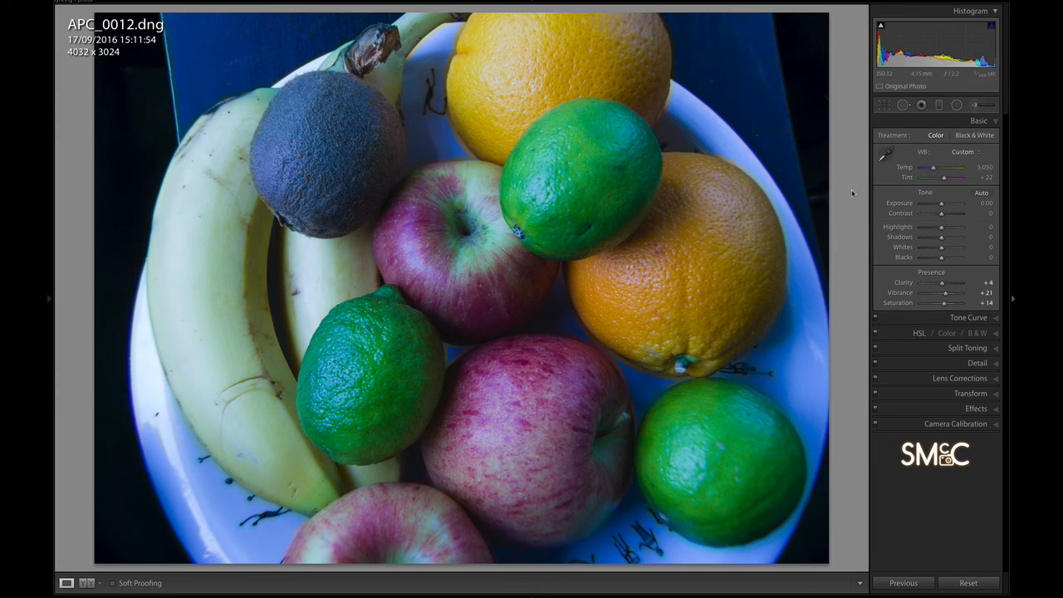